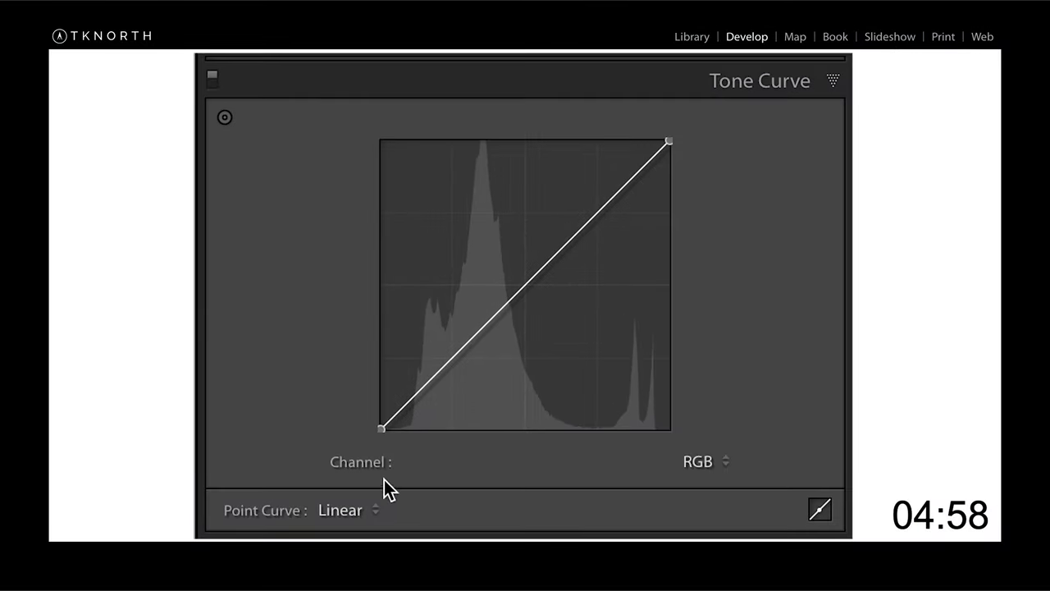
mouse_move(612, 200)
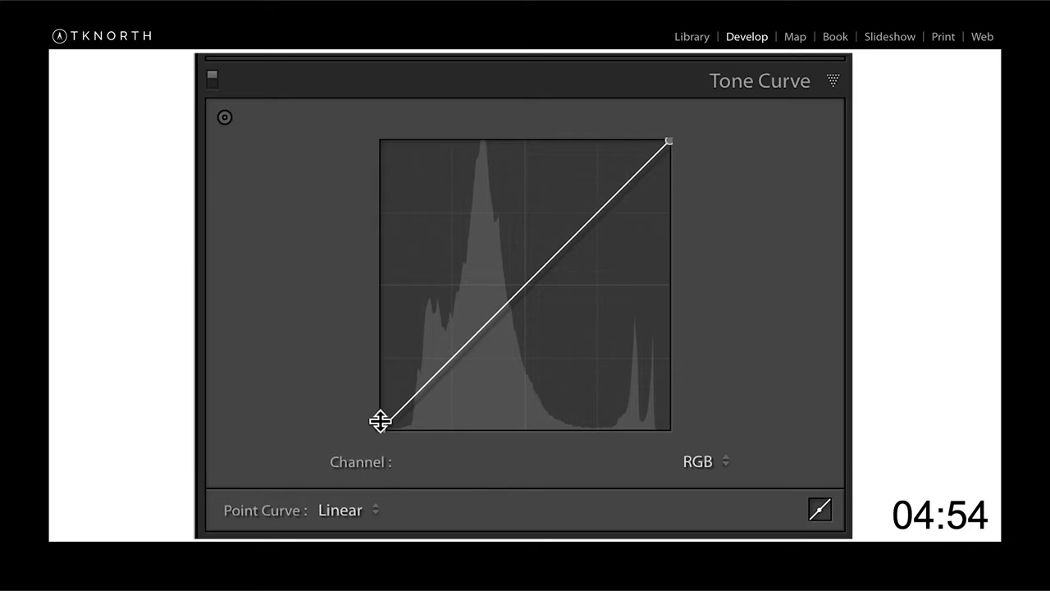
mouse_move(353, 453)
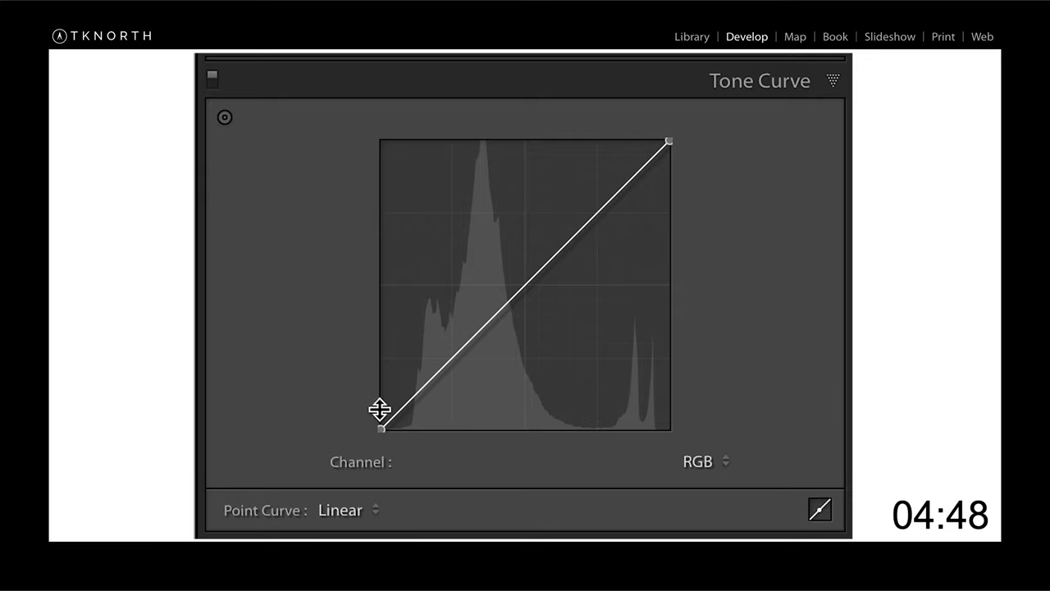
mouse_move(507, 313)
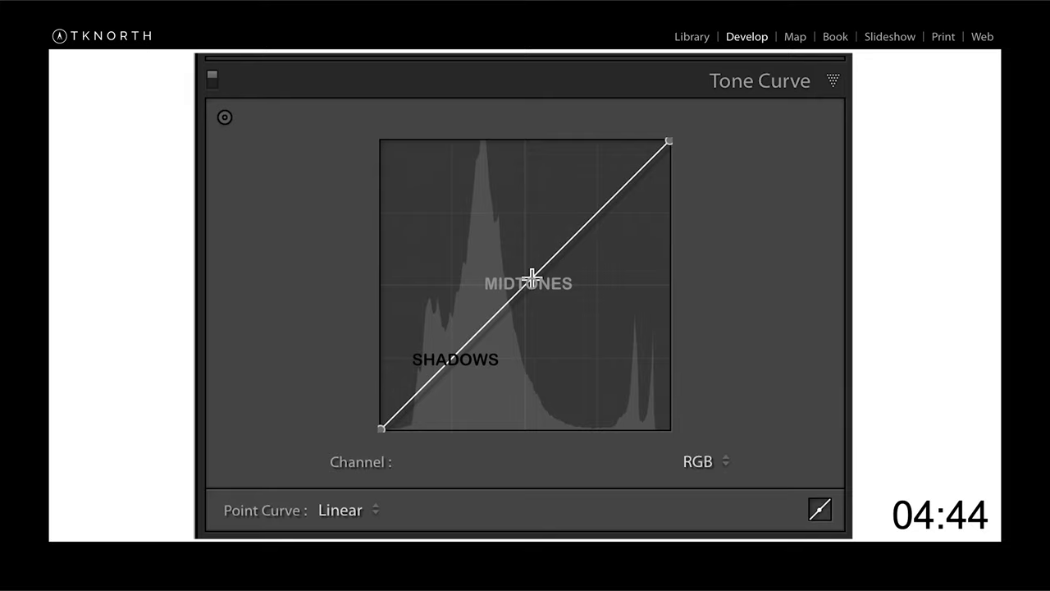
mouse_move(573, 184)
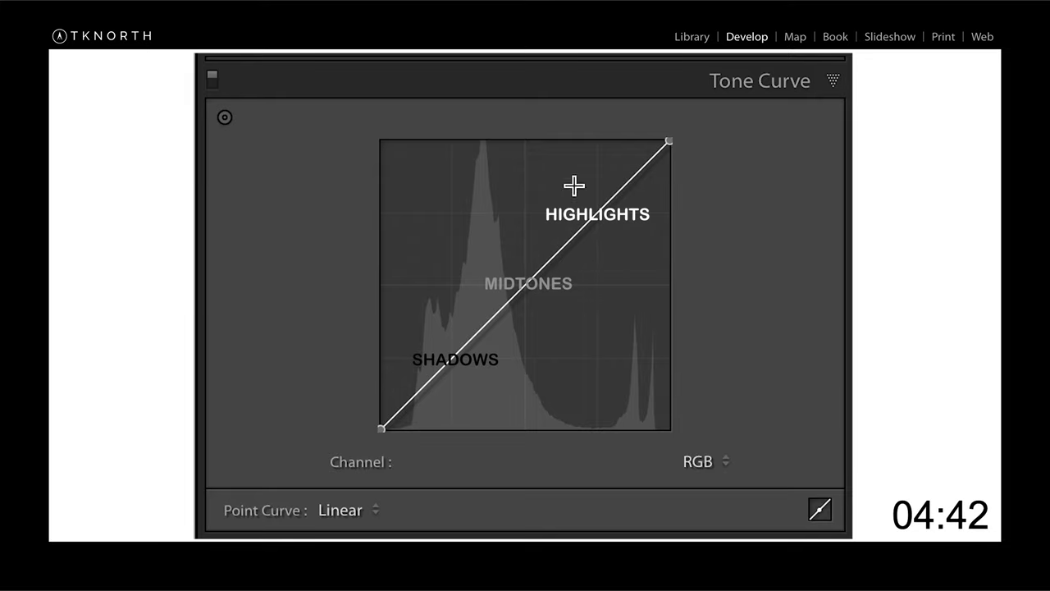
mouse_move(368, 436)
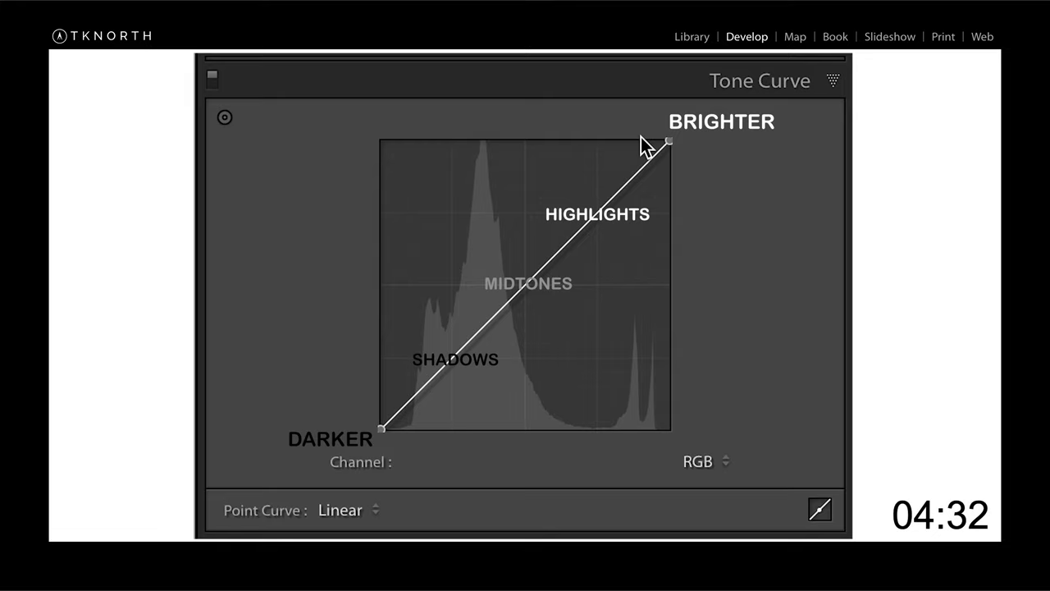
mouse_move(786, 114)
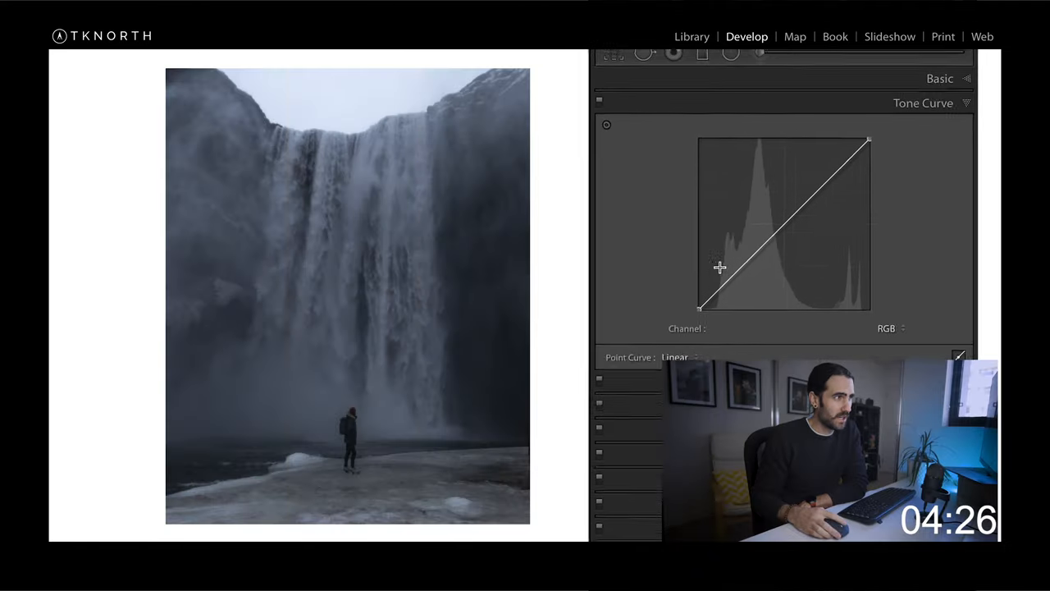
- Raise the upper part of the RGB point curve, lifting the Highlights region to about +29
drag(720, 269, 791, 238)
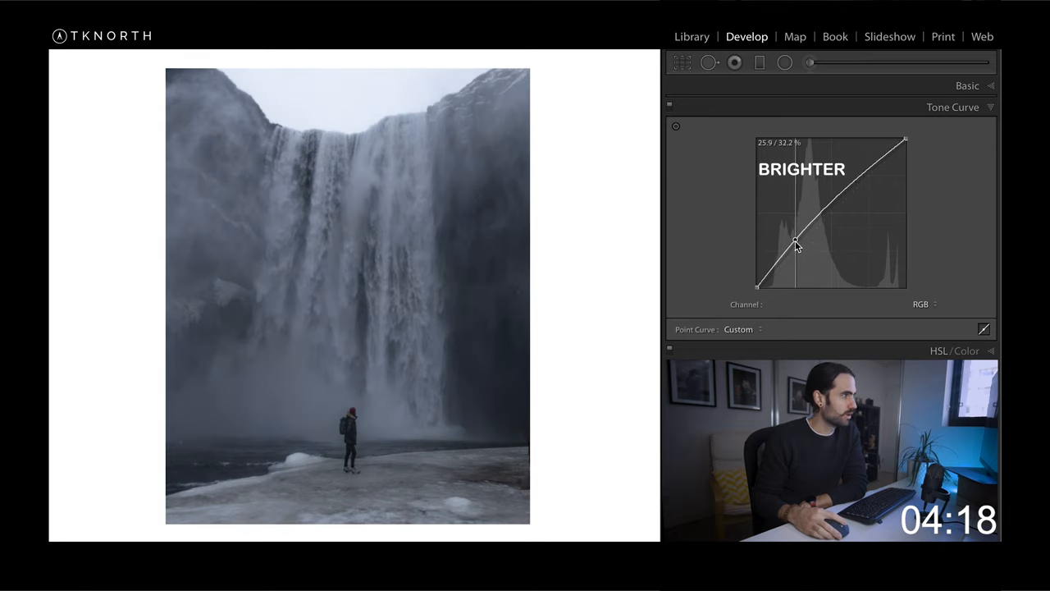
drag(796, 246, 804, 255)
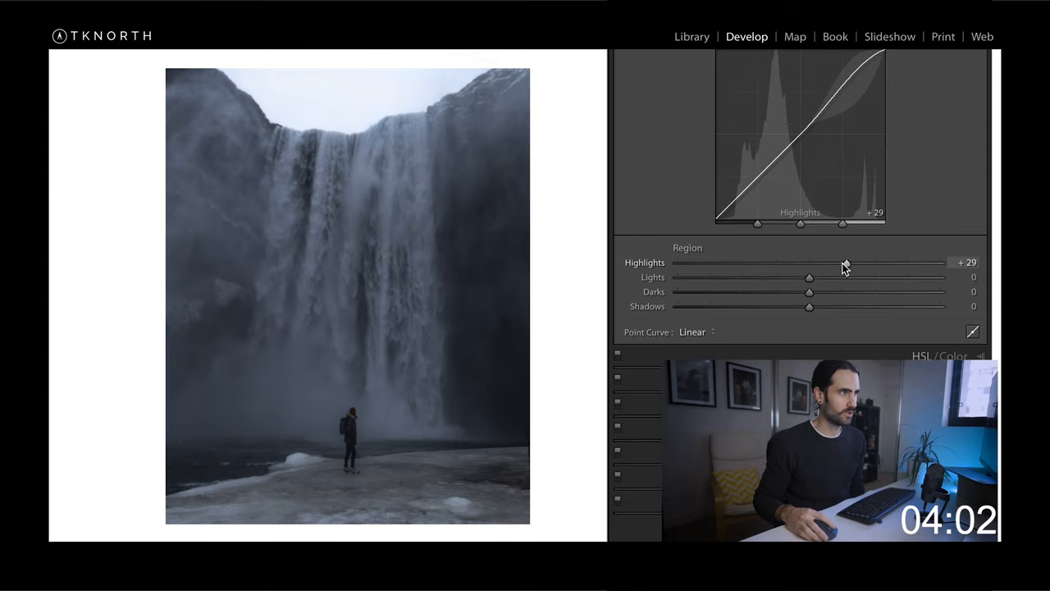
- Return the Highlights adjustment to 0 for a linear curve and hide the region controls
drag(840, 262, 807, 263)
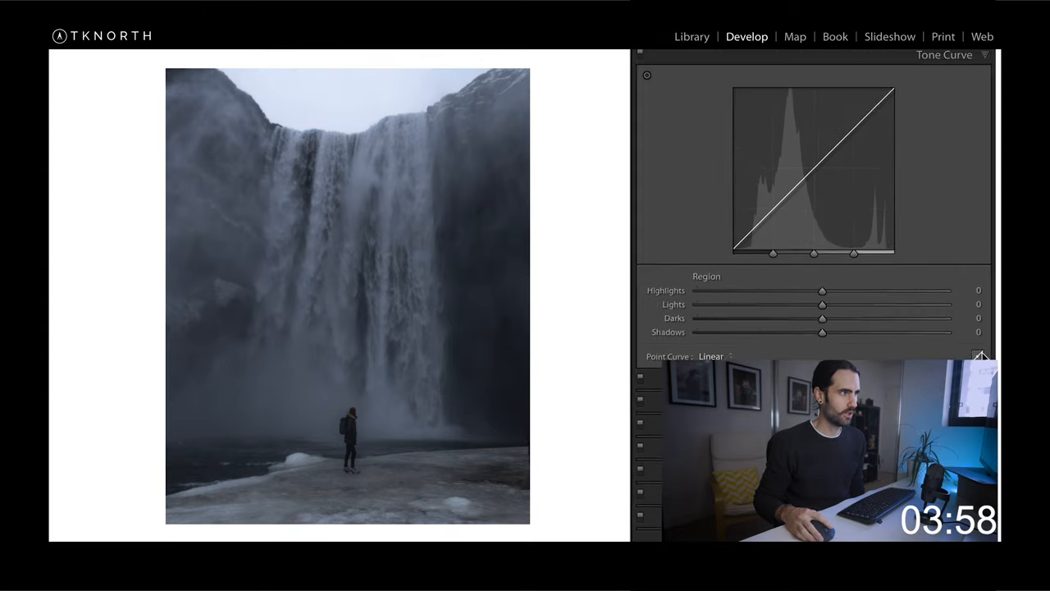
click(981, 357)
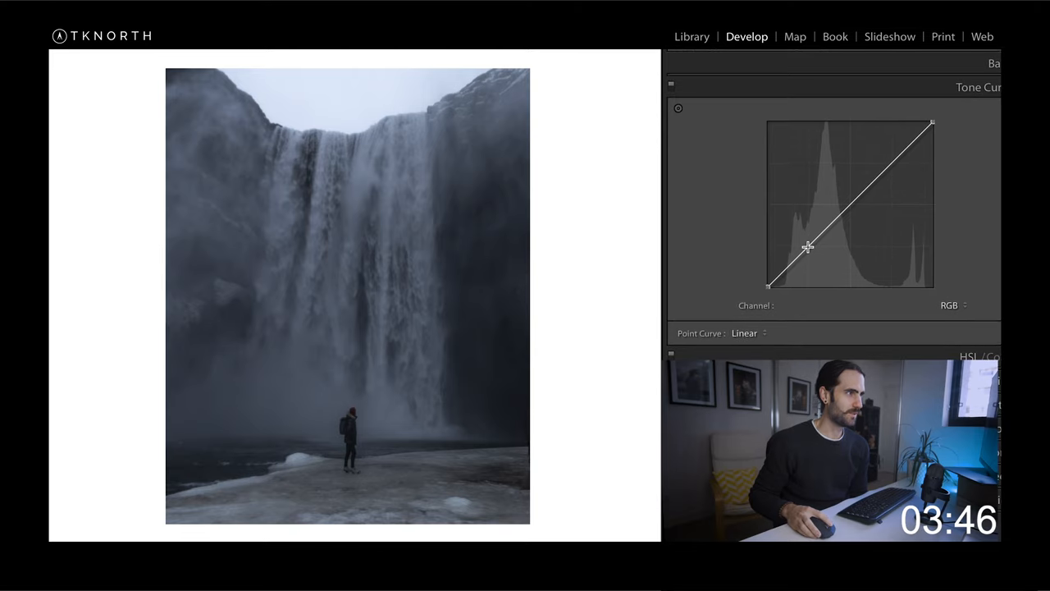
- Add shadow, midtone and highlight anchor points and lift the midtone point to brighten
drag(807, 246, 850, 204)
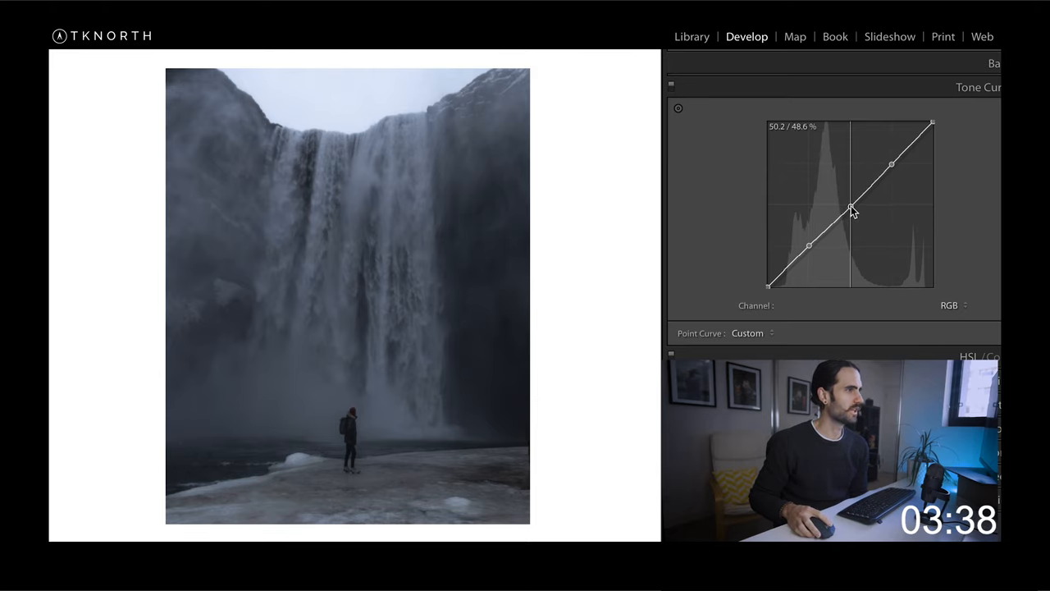
drag(851, 206, 843, 203)
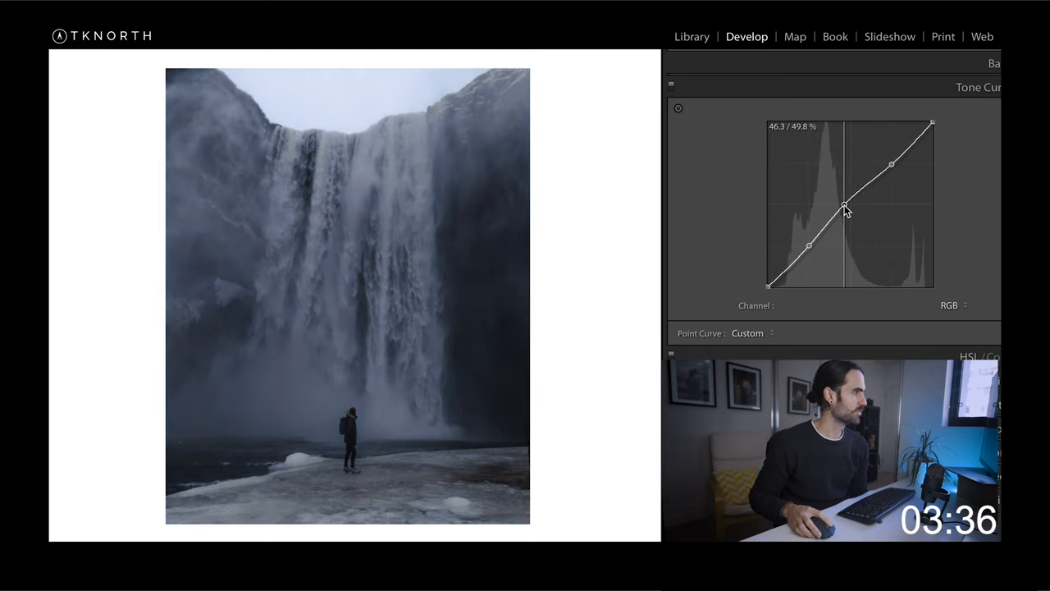
drag(843, 205, 839, 204)
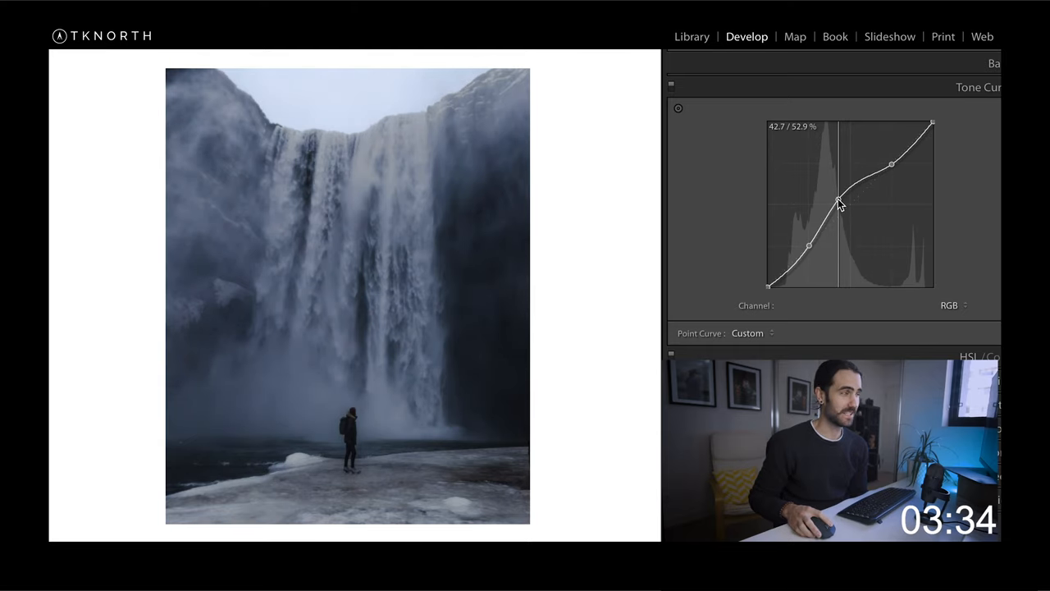
drag(838, 204, 840, 207)
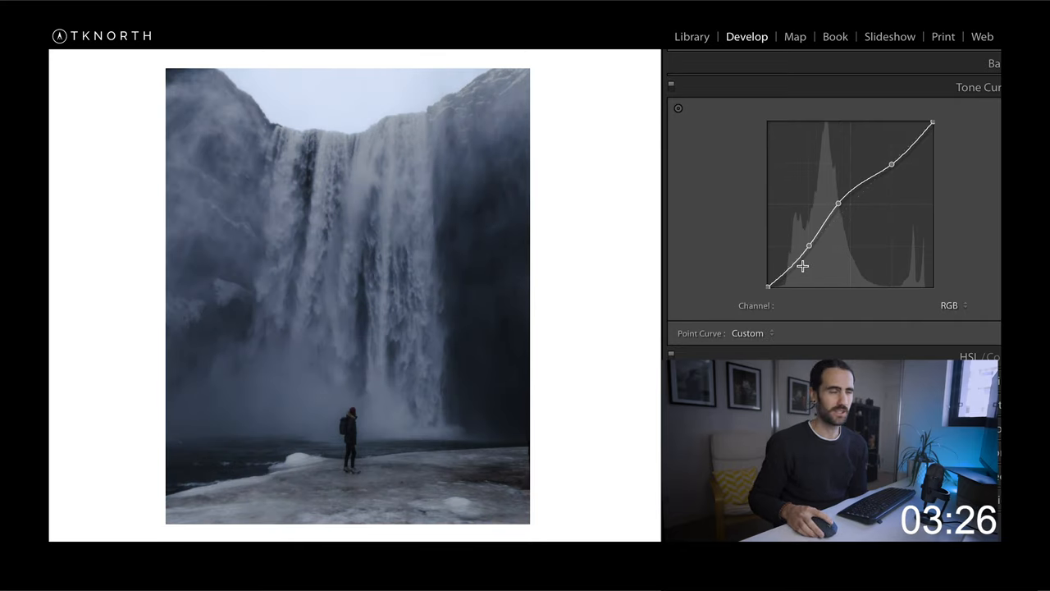
- Pull the shadow point down and fine-tune it for deeper shadows
drag(807, 244, 807, 249)
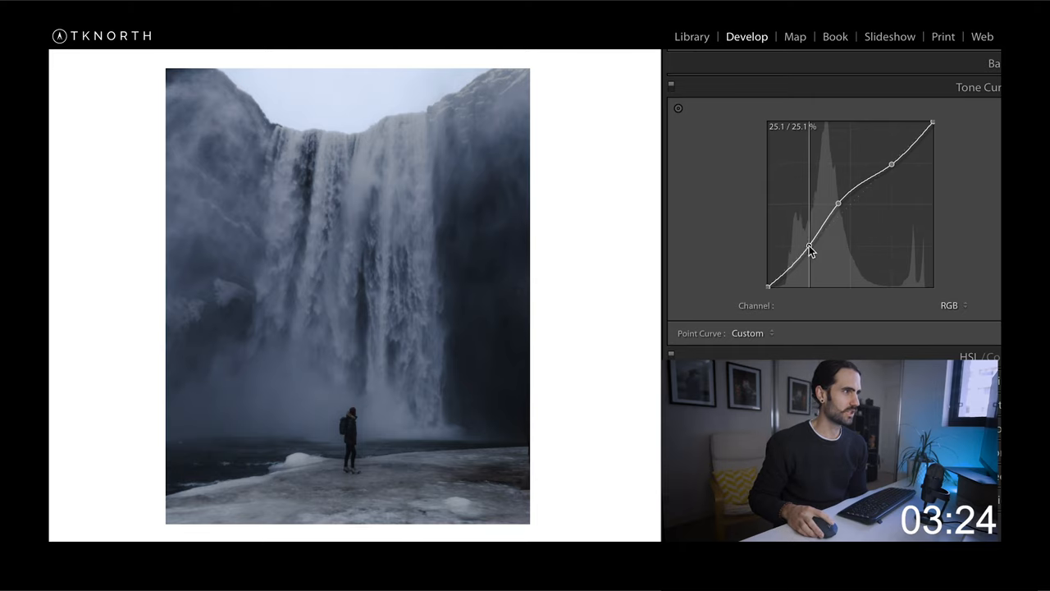
drag(810, 249, 810, 254)
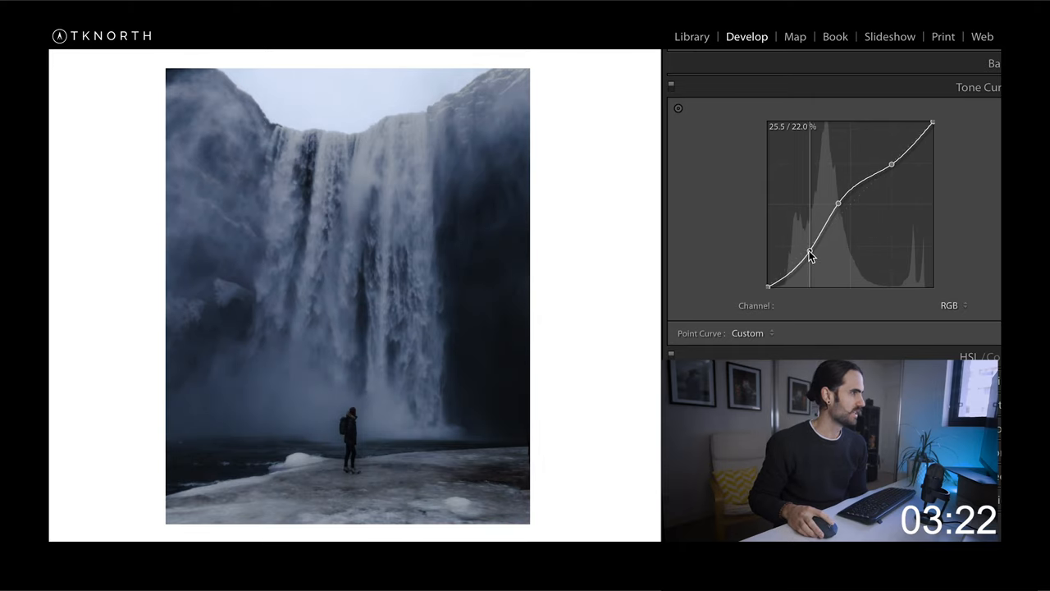
drag(810, 253, 807, 249)
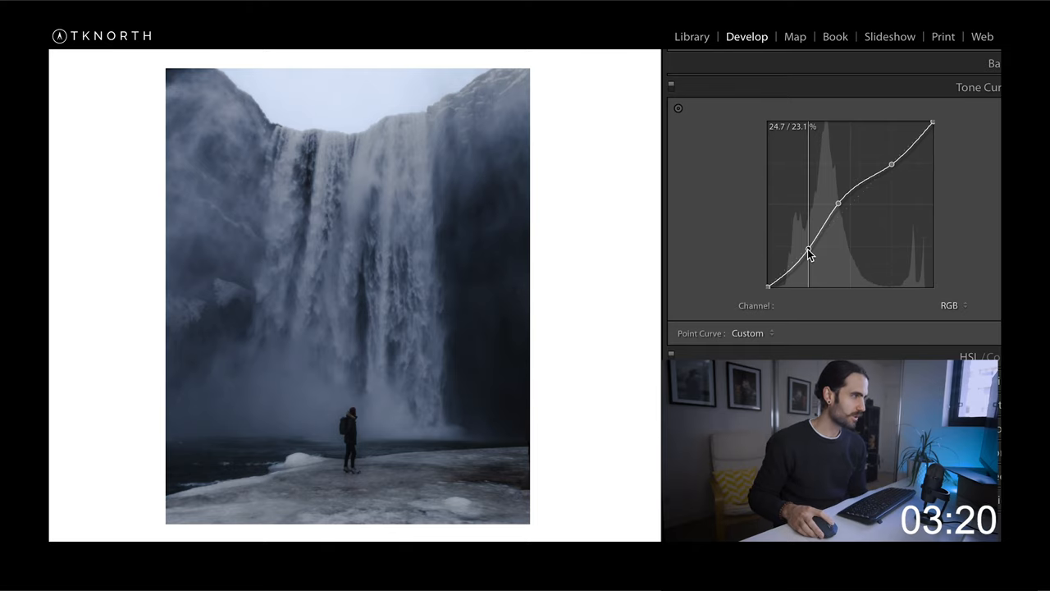
drag(807, 249, 805, 252)
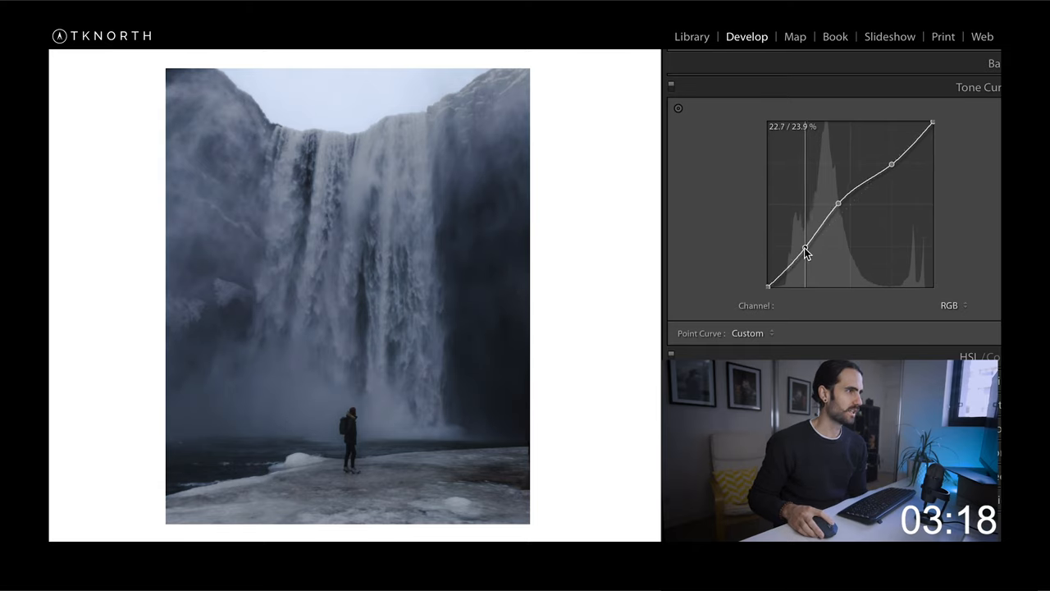
drag(804, 252, 804, 250)
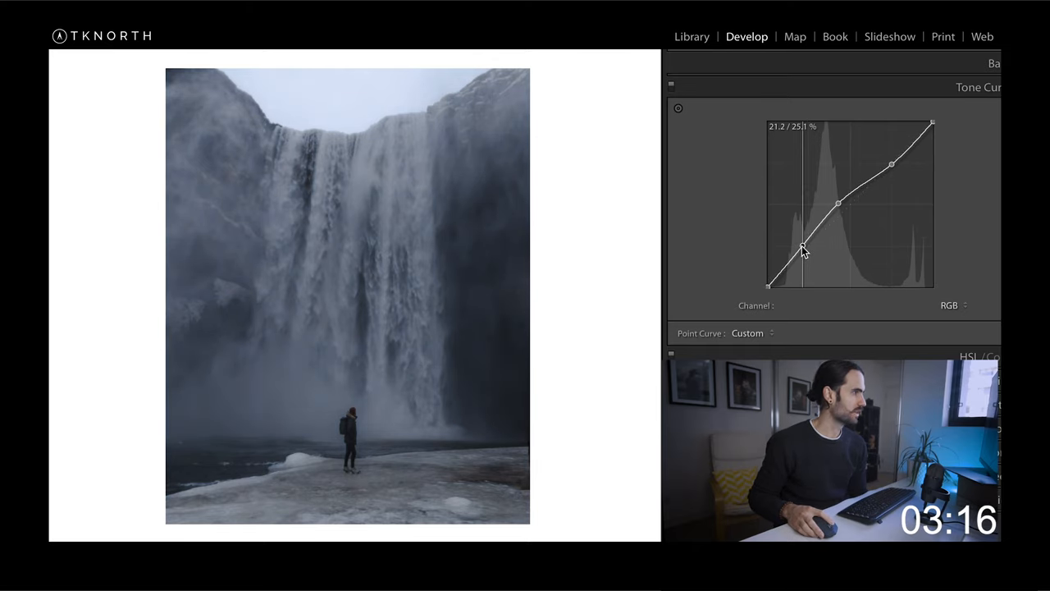
drag(802, 249, 840, 205)
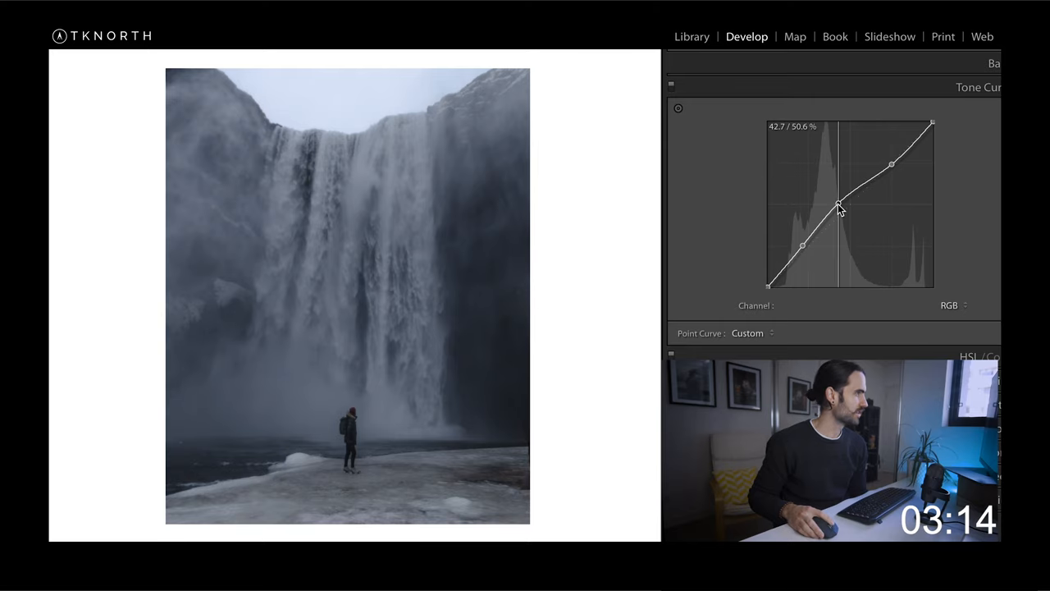
- Readjust the midtone point and raise the highlight point to complete the S-curve
drag(839, 206, 835, 200)
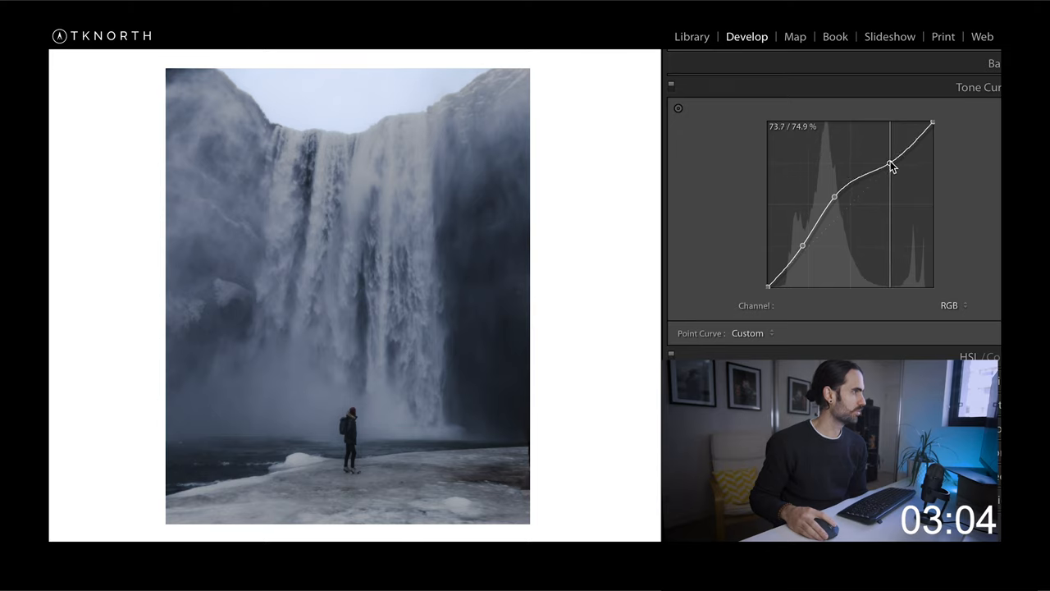
drag(891, 160, 889, 156)
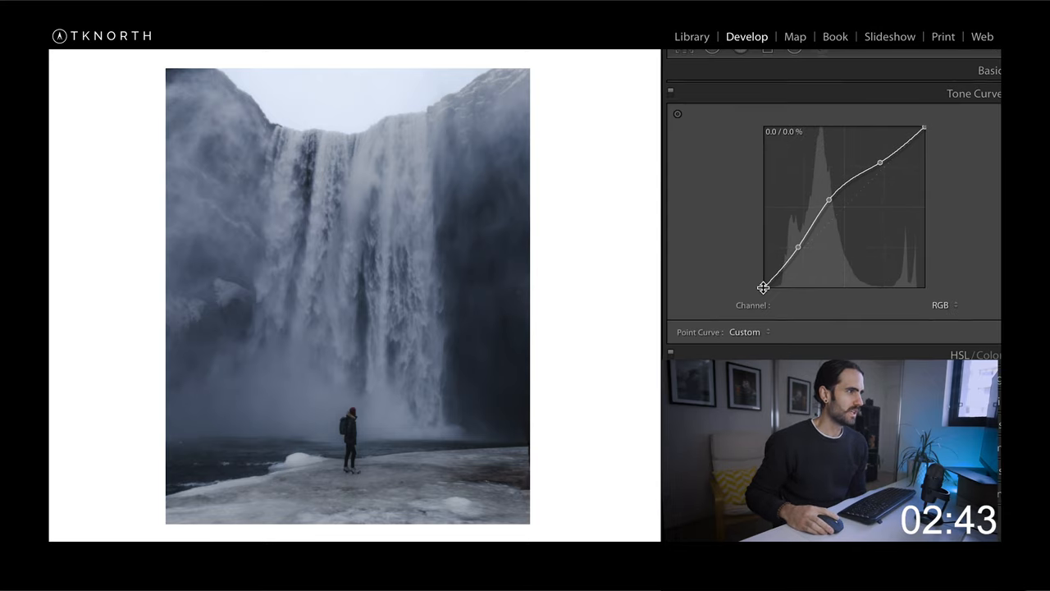
- Lift the curve's black endpoint to about 12% output, fading the deepest shadows
drag(764, 286, 776, 259)
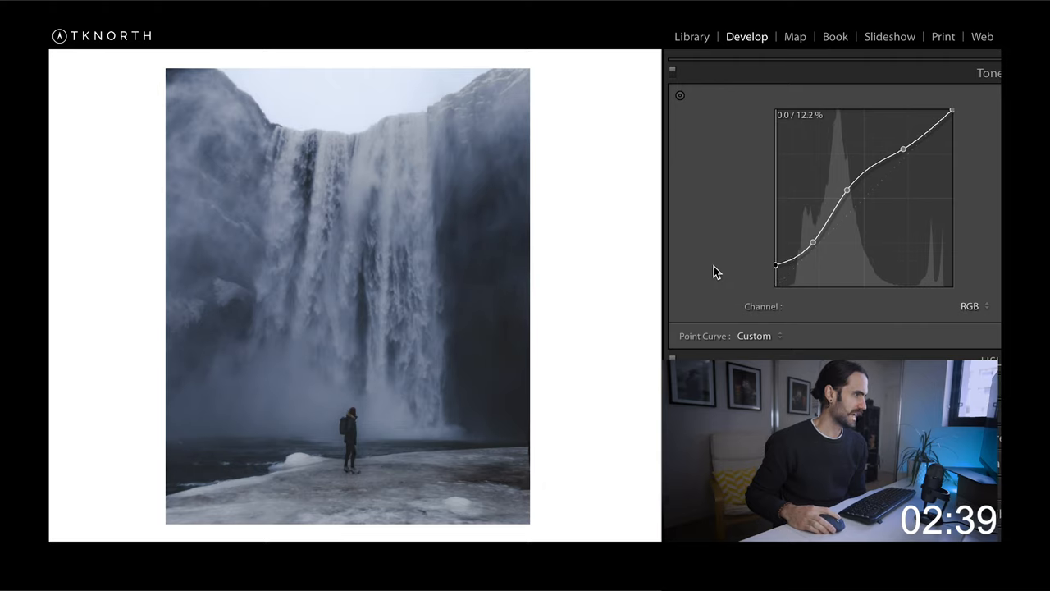
drag(791, 264, 778, 279)
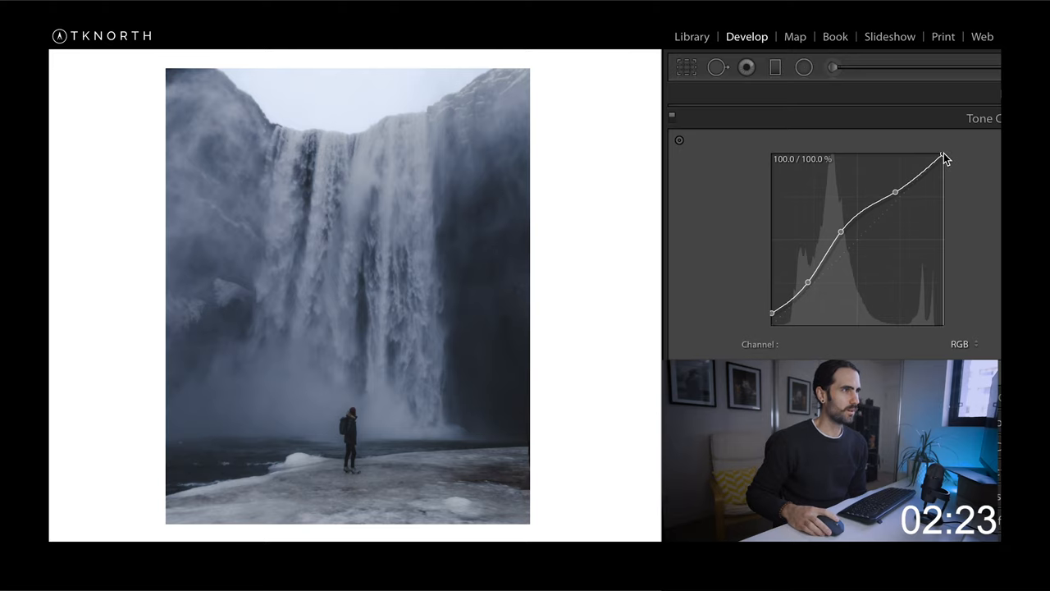
- Lower the white endpoint to about 92% to mute the brightest tones
drag(943, 155, 942, 168)
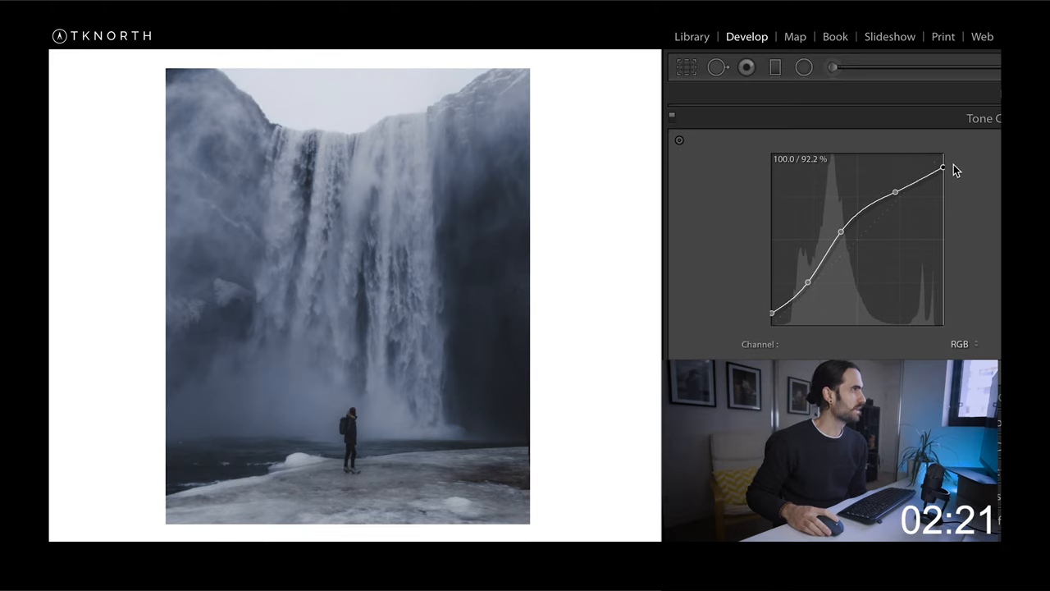
drag(942, 165, 942, 167)
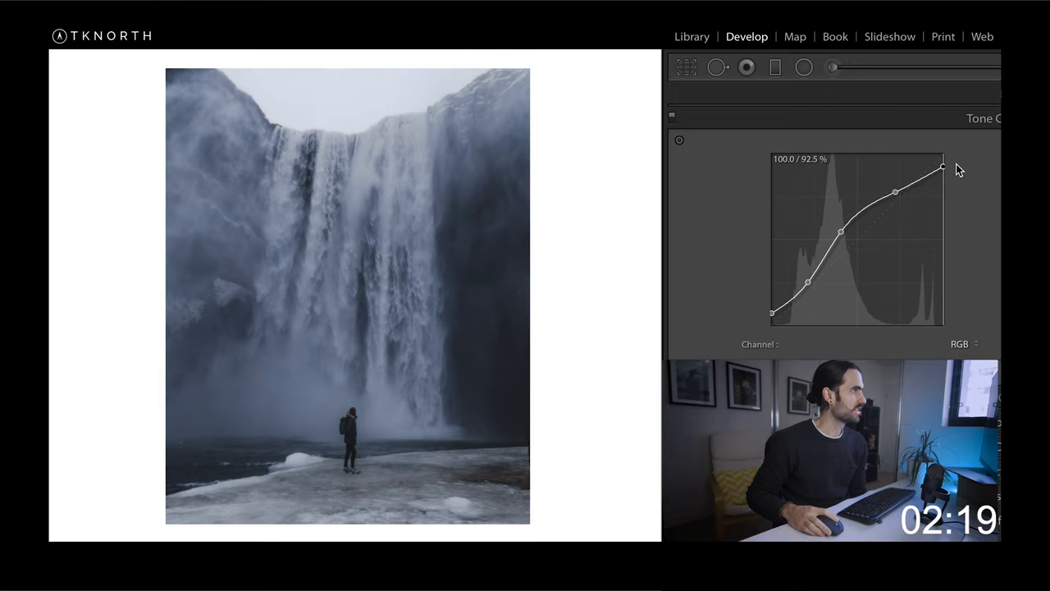
drag(942, 169, 942, 161)
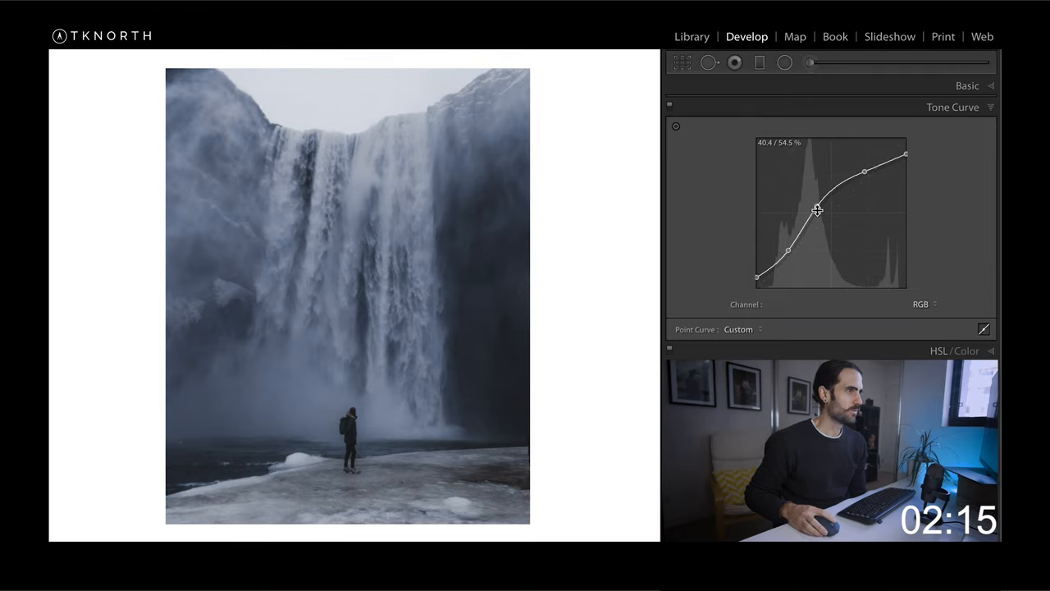
- Nudge the midtone anchor upward to around 38/57 for slightly brighter midtones
drag(817, 210, 814, 205)
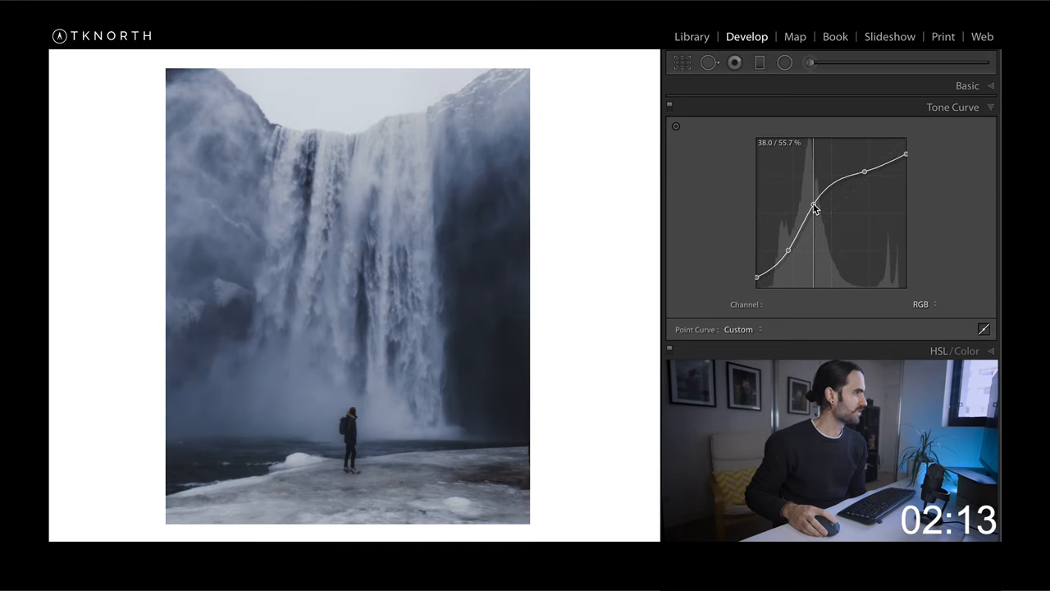
drag(814, 207, 813, 203)
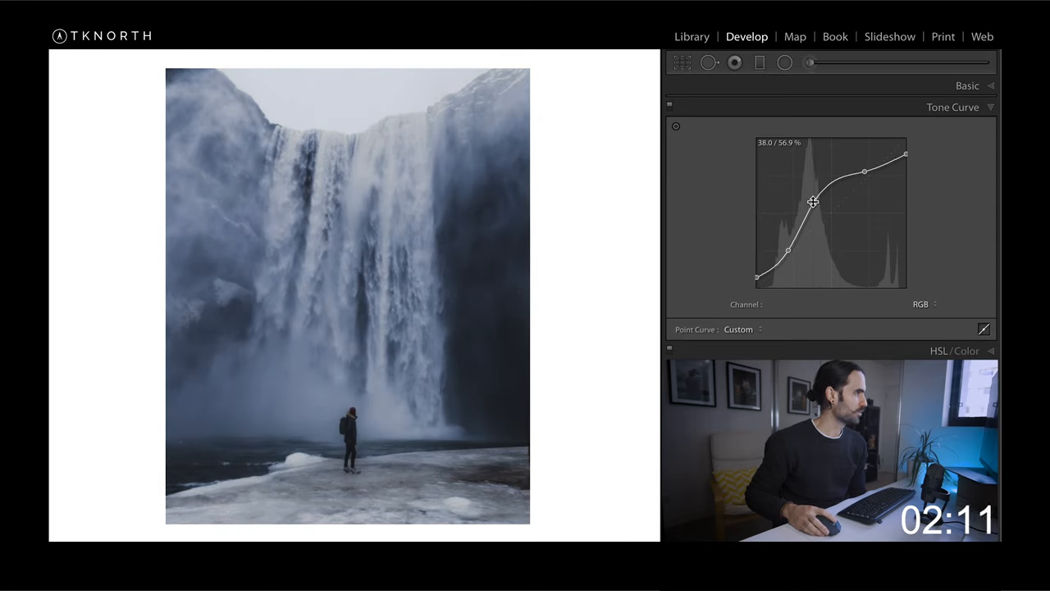
mouse_move(712, 146)
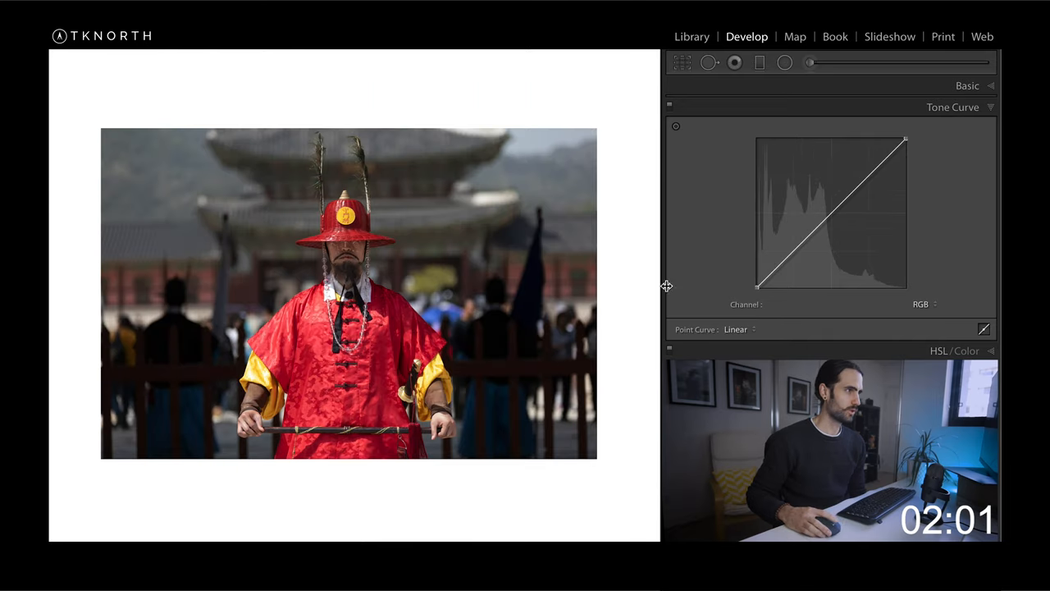
mouse_move(697, 272)
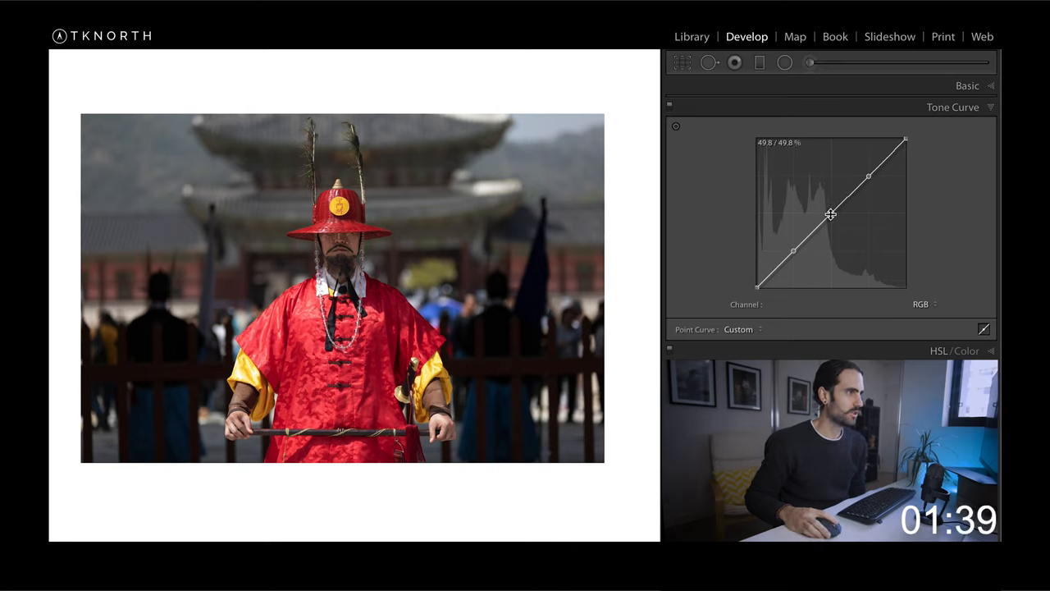
- Anchor the curve's midpoint and raise the upper-quarter point to about 74/77
drag(830, 215, 827, 207)
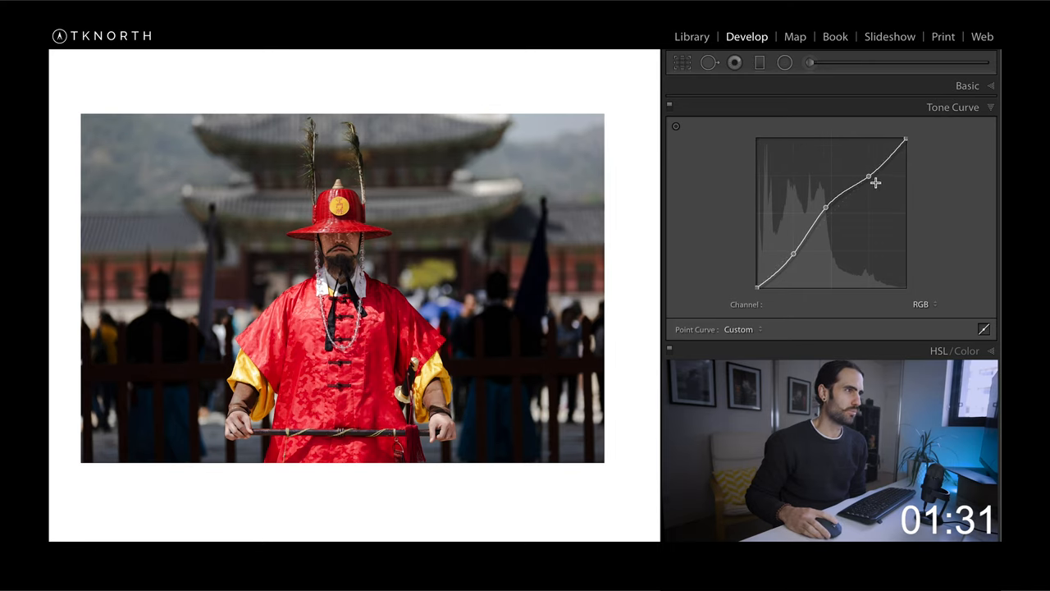
drag(868, 181, 868, 174)
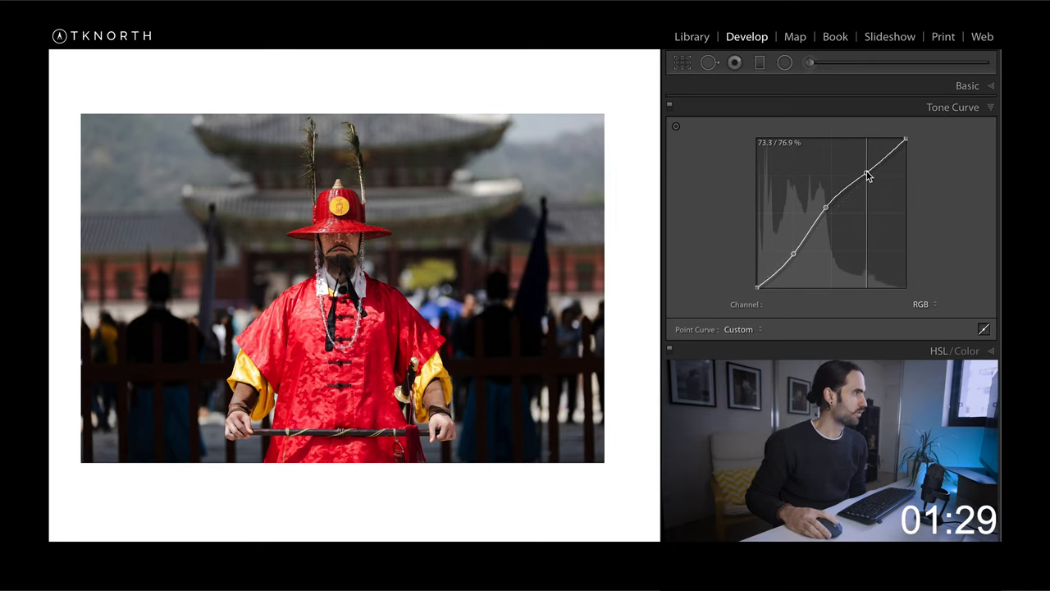
drag(866, 174, 863, 167)
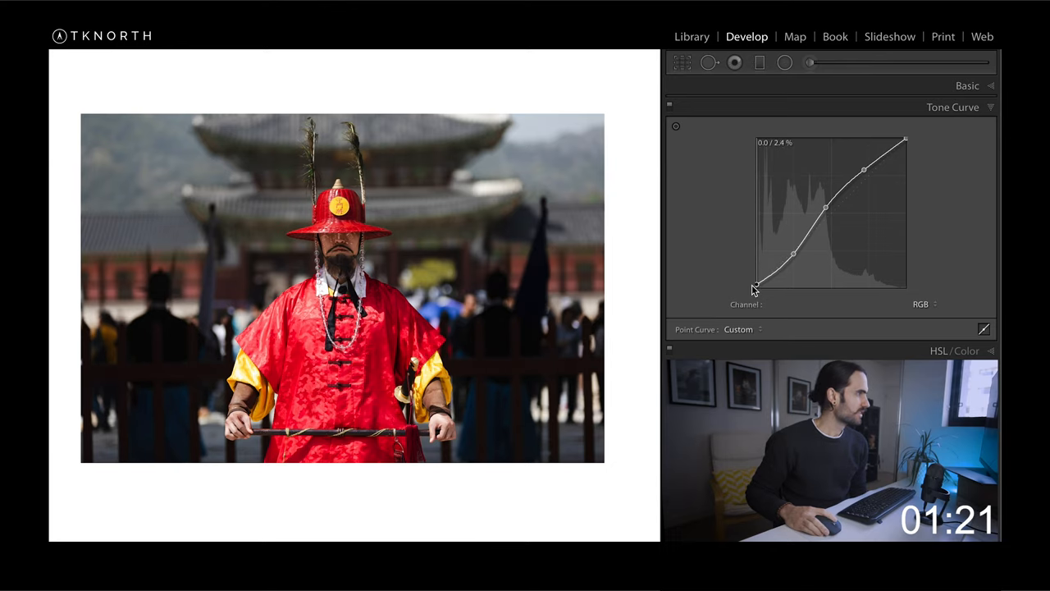
- Lift the black endpoint slightly for a faded shadow look
drag(754, 288, 756, 275)
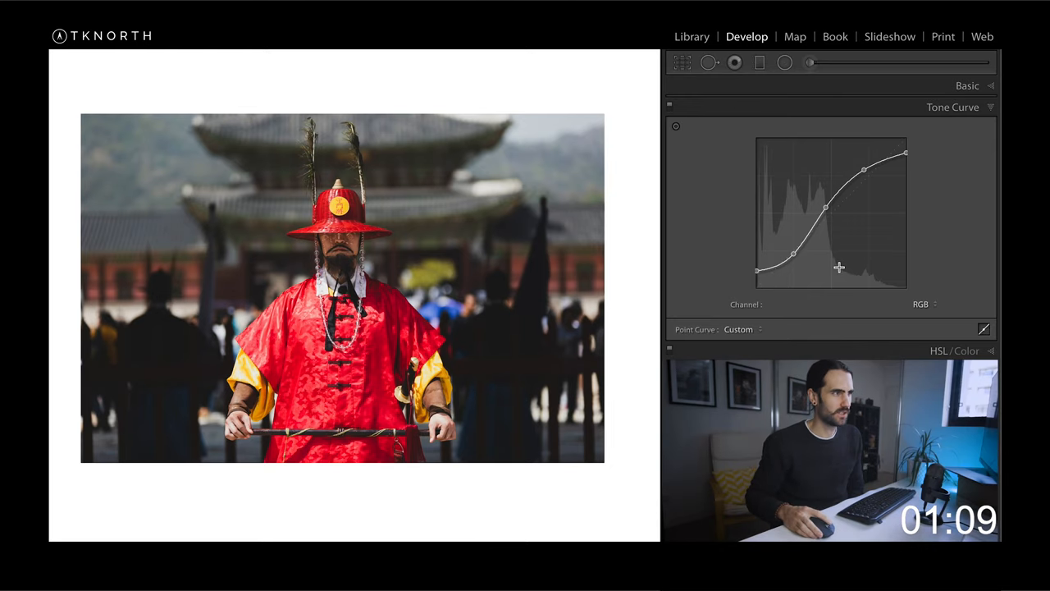
- Show the Channel list with RGB, Red, Green and Blue curve choices
click(922, 303)
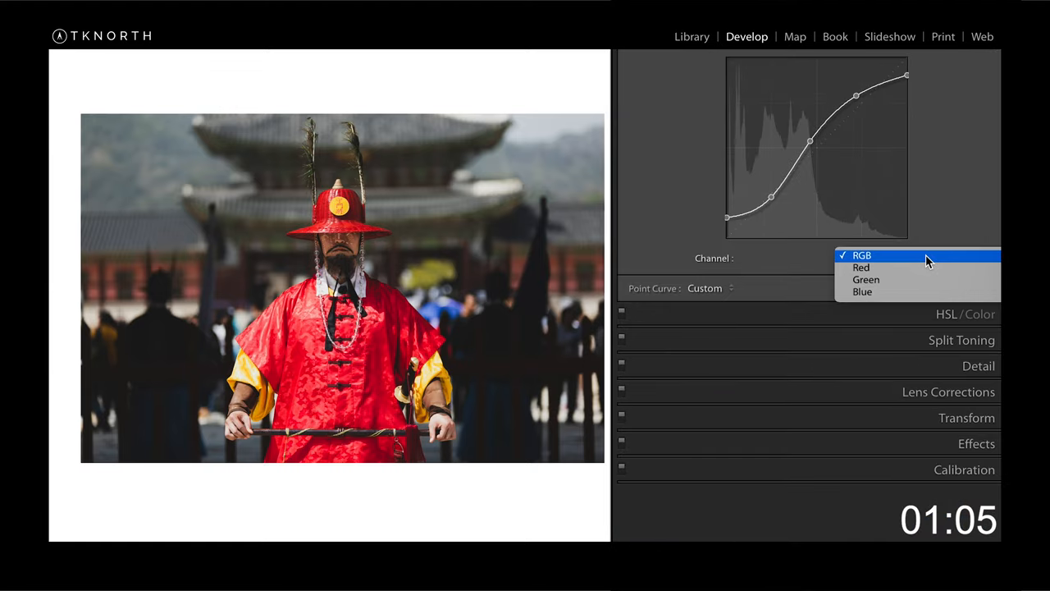
mouse_move(919, 292)
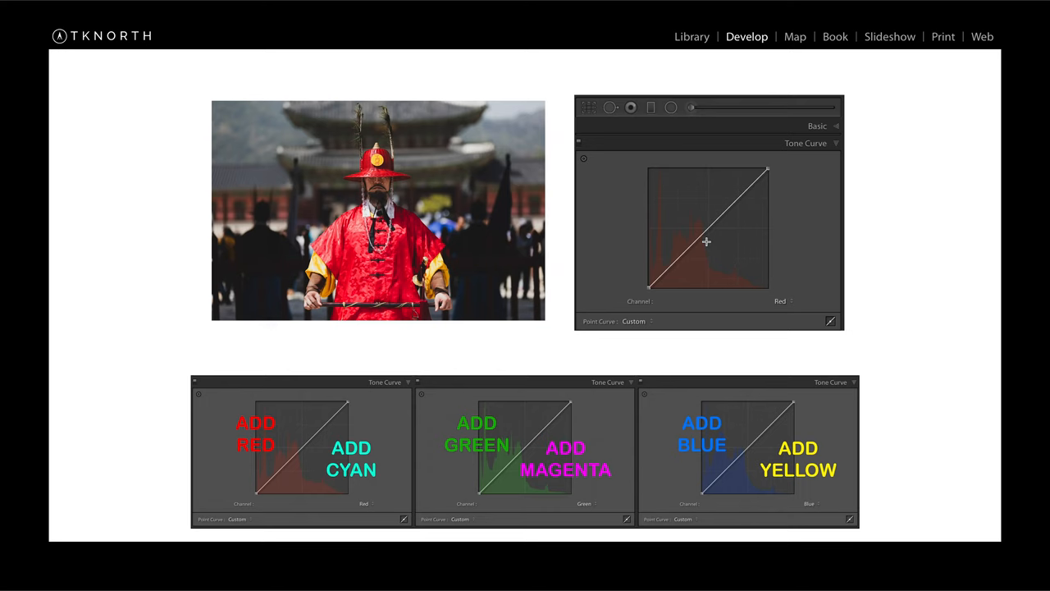
- Raise then lower the Red curve to compare red and cyan shifts, then switch to the Green channel
drag(706, 241, 697, 226)
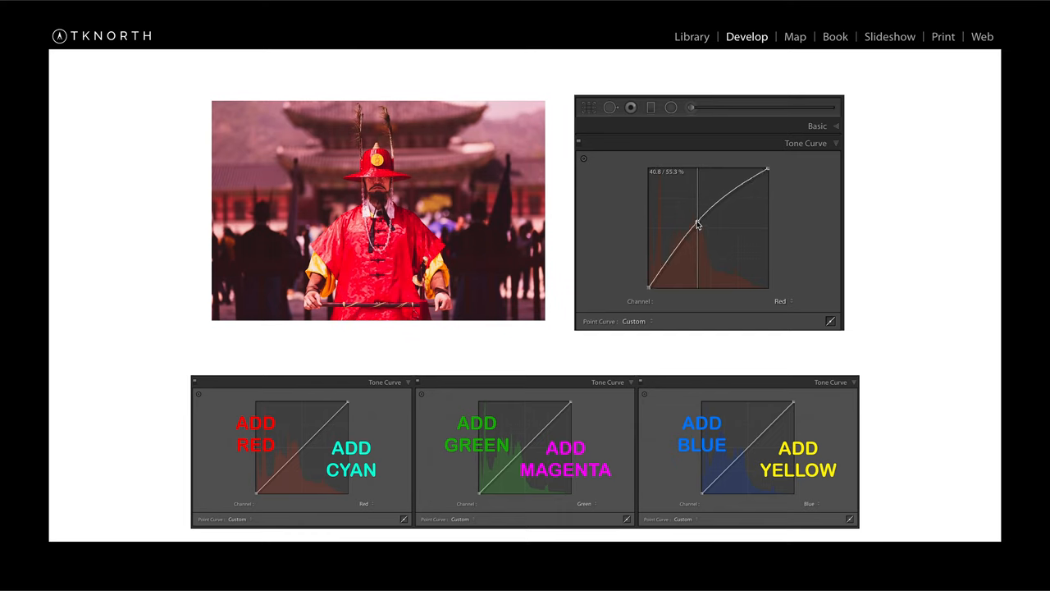
drag(697, 223, 709, 240)
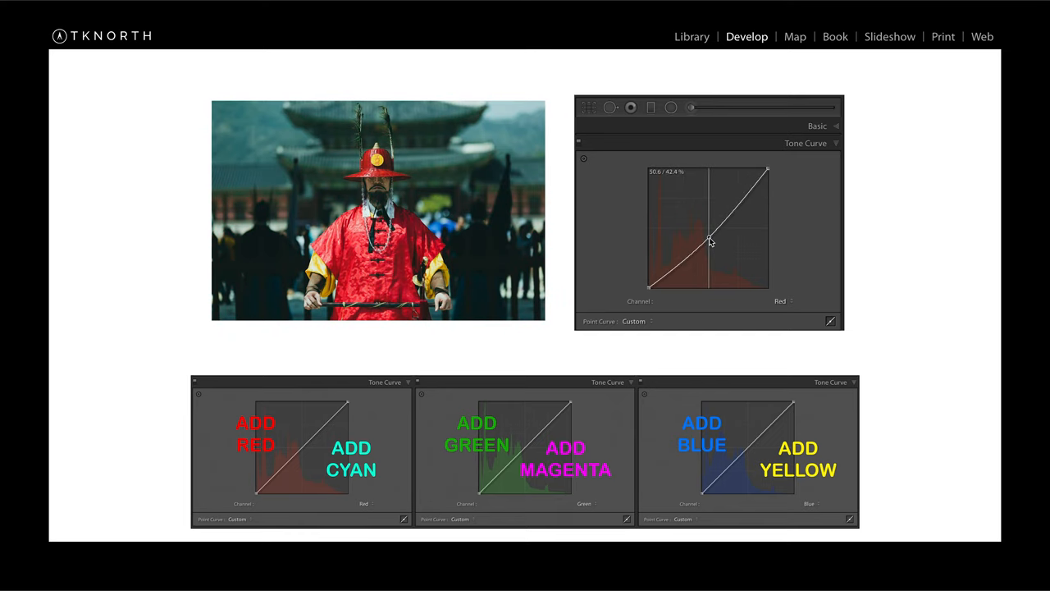
drag(709, 239, 713, 246)
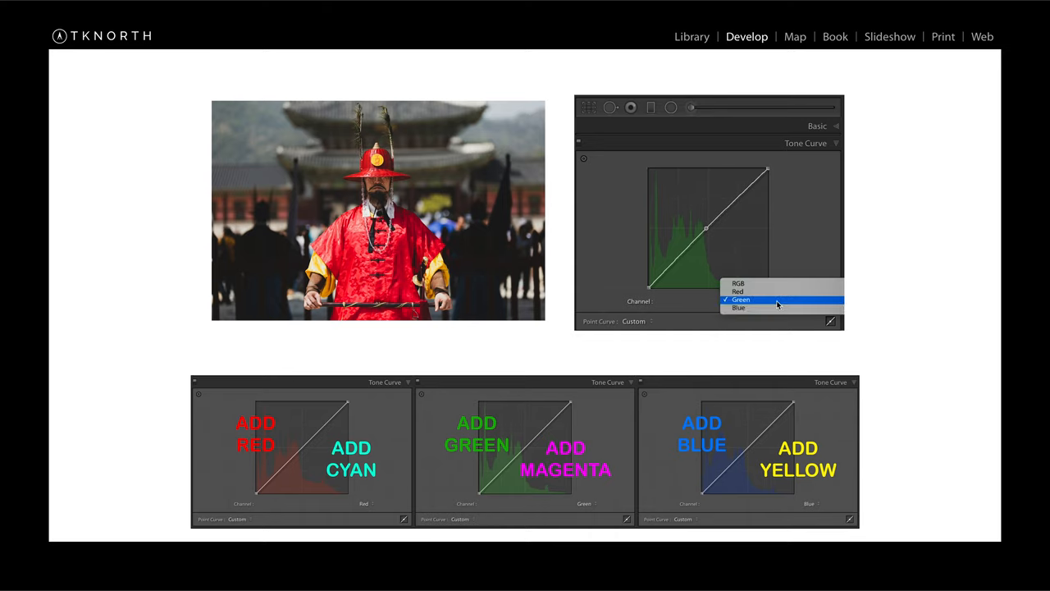
click(739, 309)
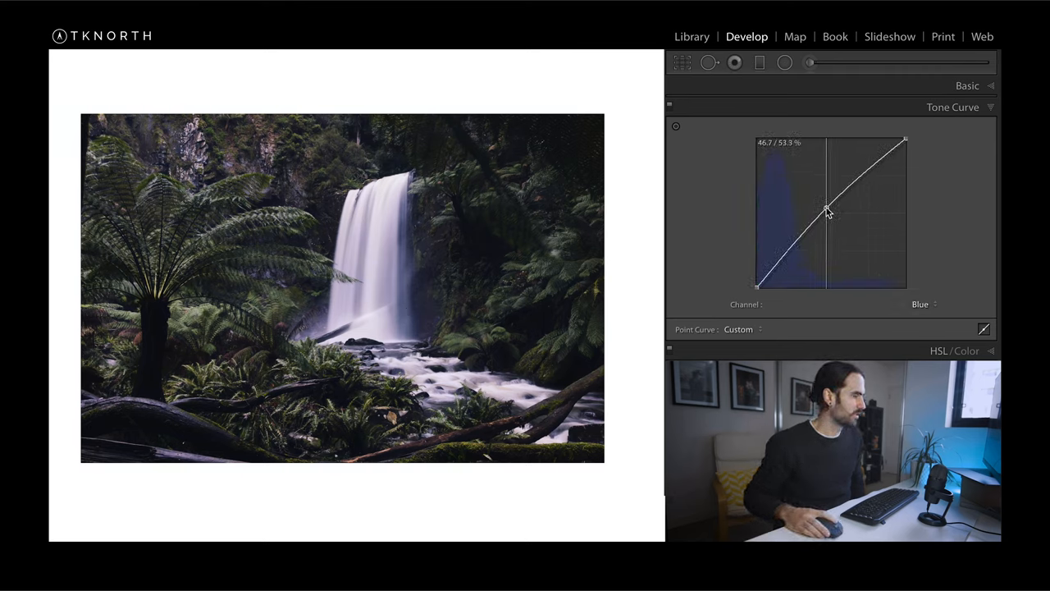
- Pull a Blue-curve shadow point down to about 24/22 and lift a highlight point to about 75/76
drag(827, 207, 791, 256)
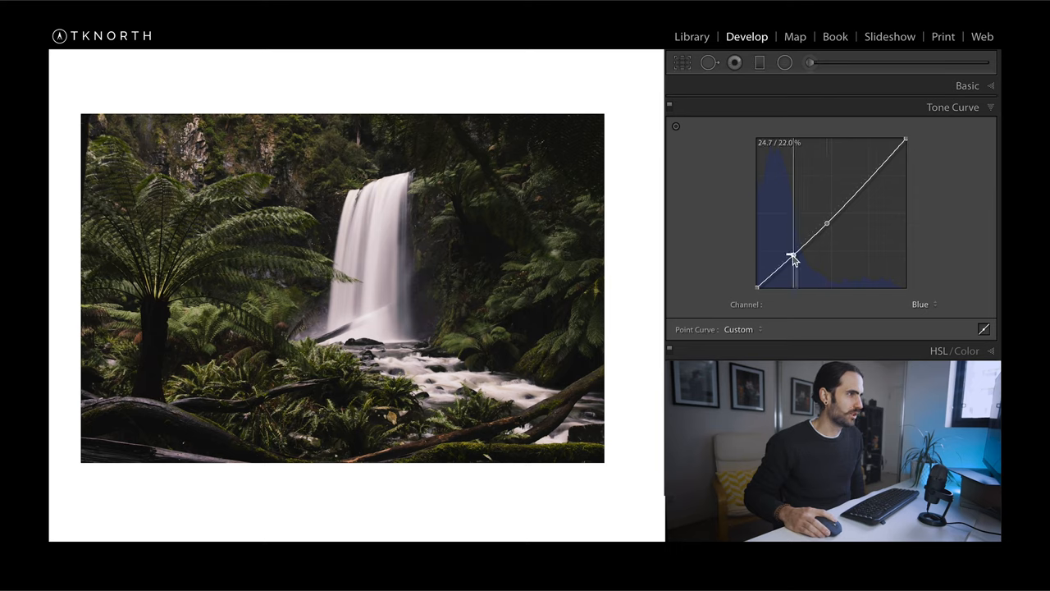
drag(794, 256, 790, 253)
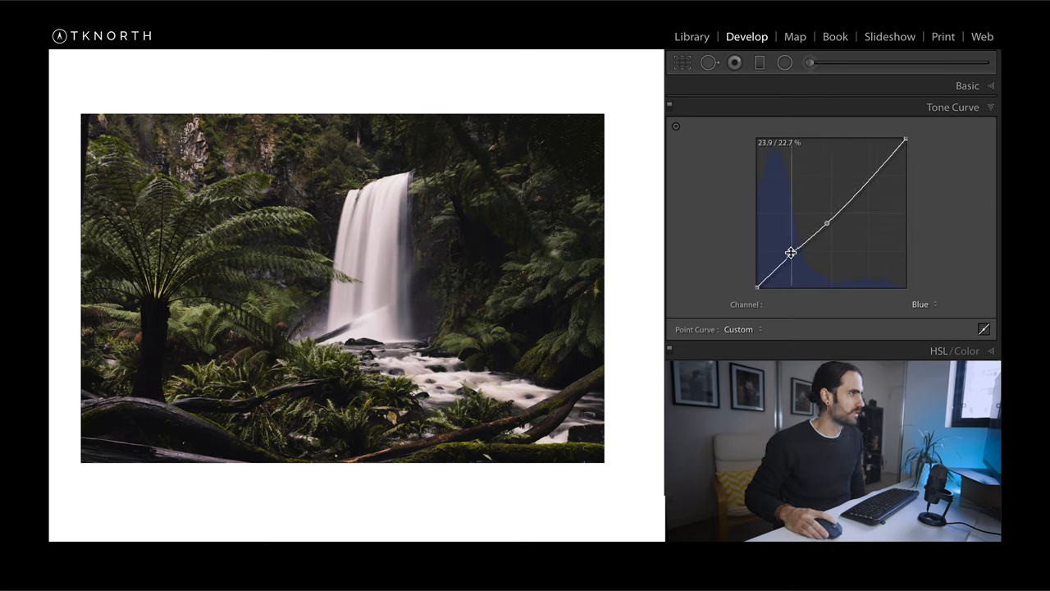
drag(790, 253, 870, 177)
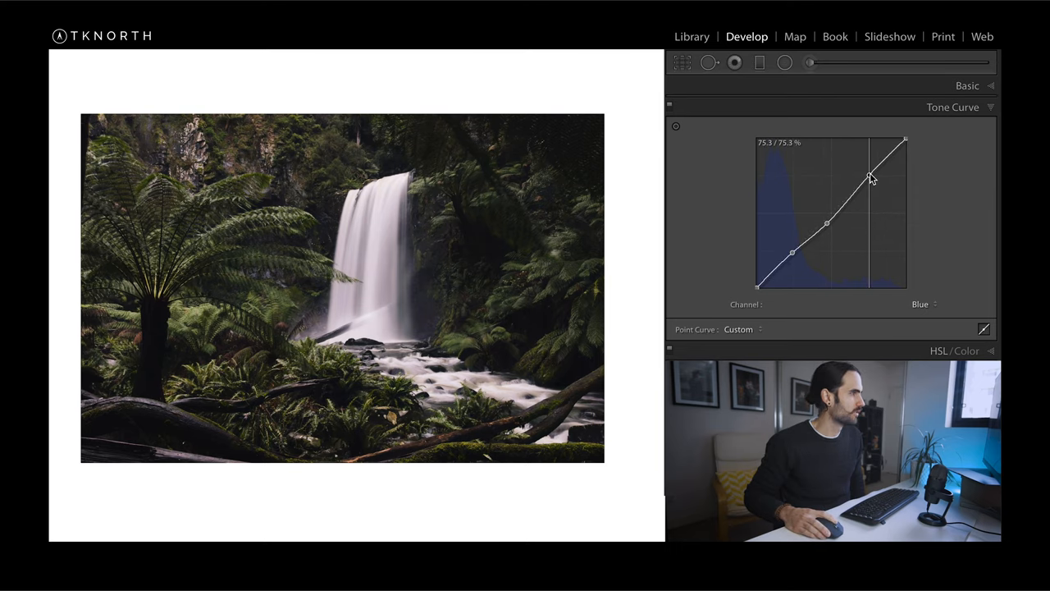
drag(872, 178, 871, 174)
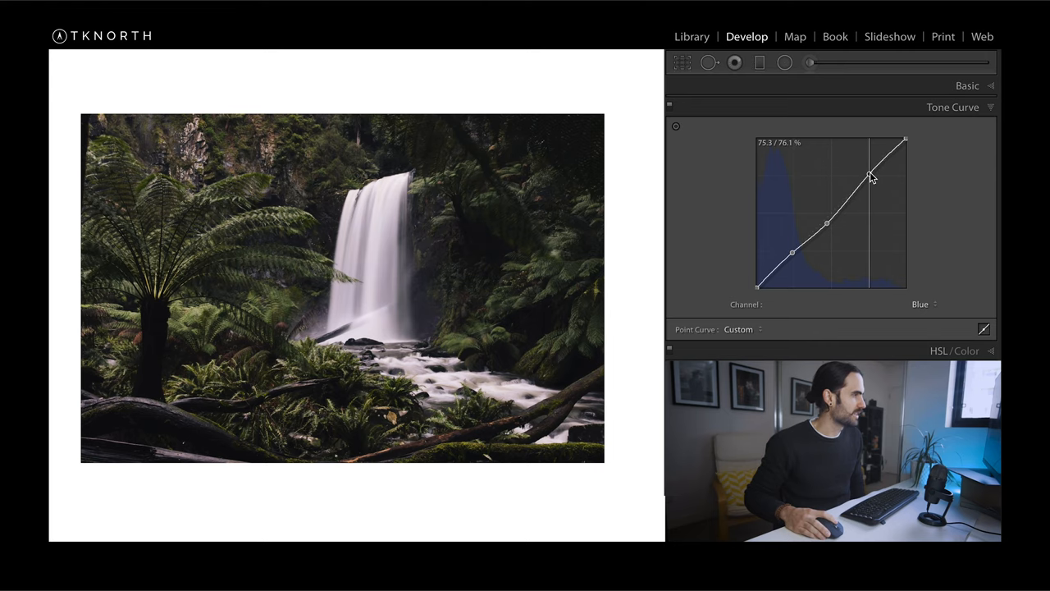